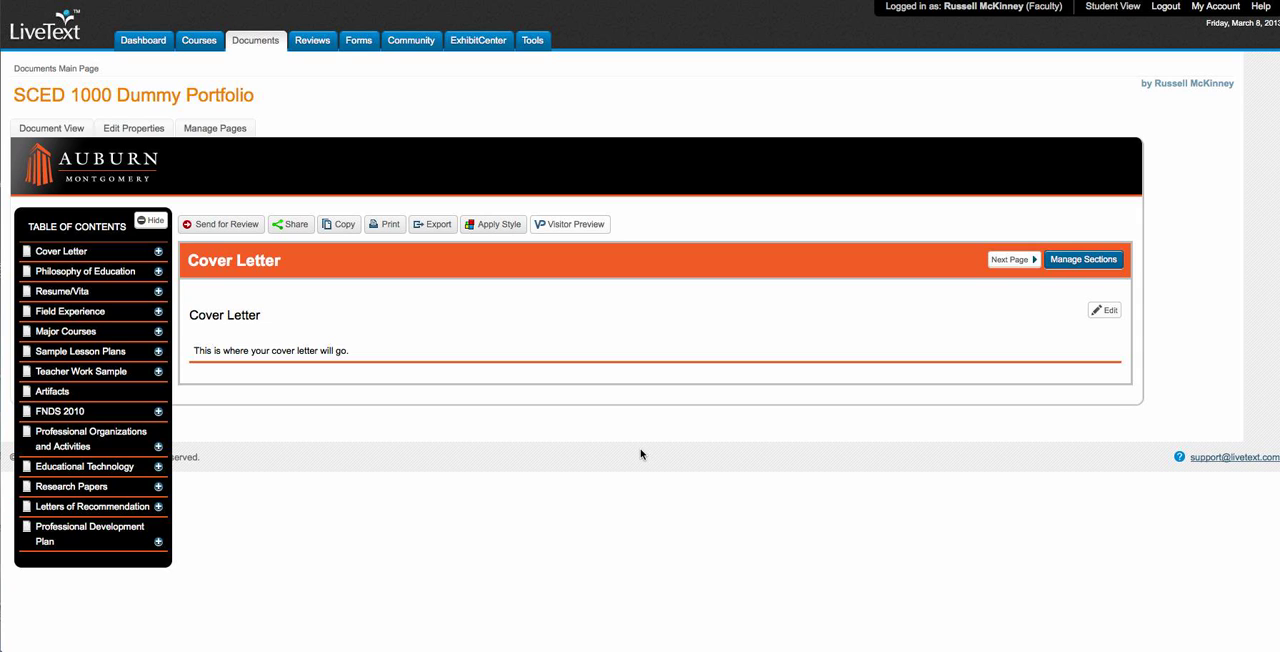
pyautogui.moveTo(527, 440)
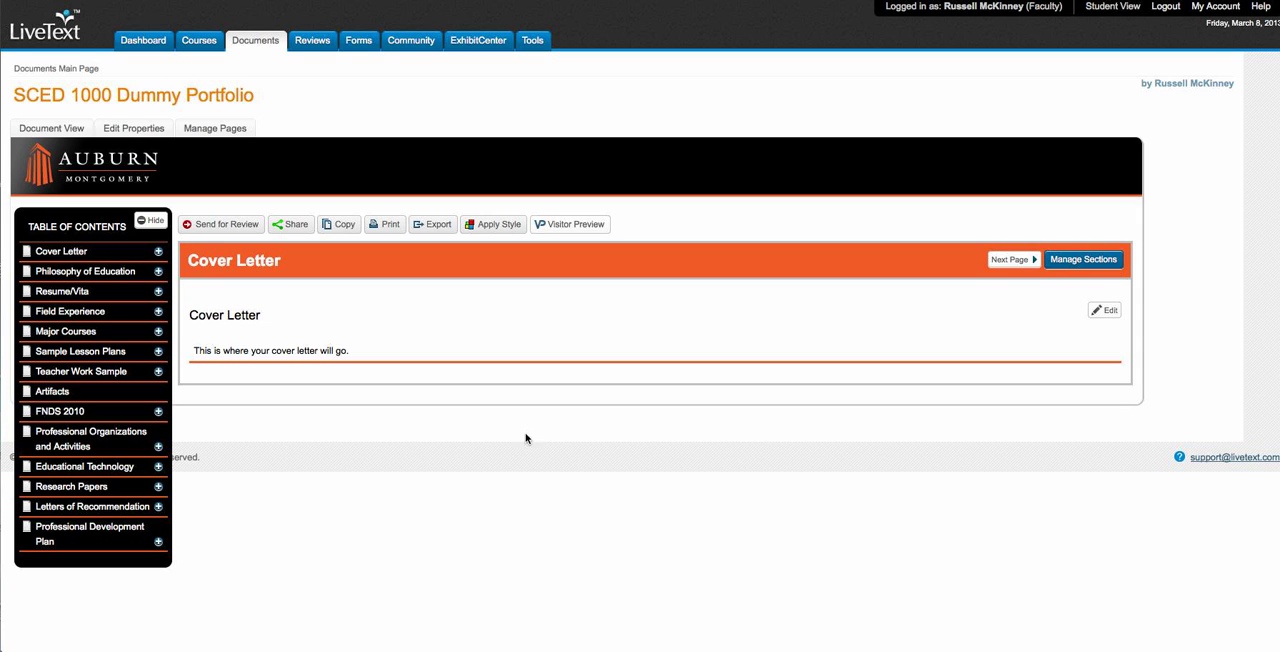
pyautogui.moveTo(32, 311)
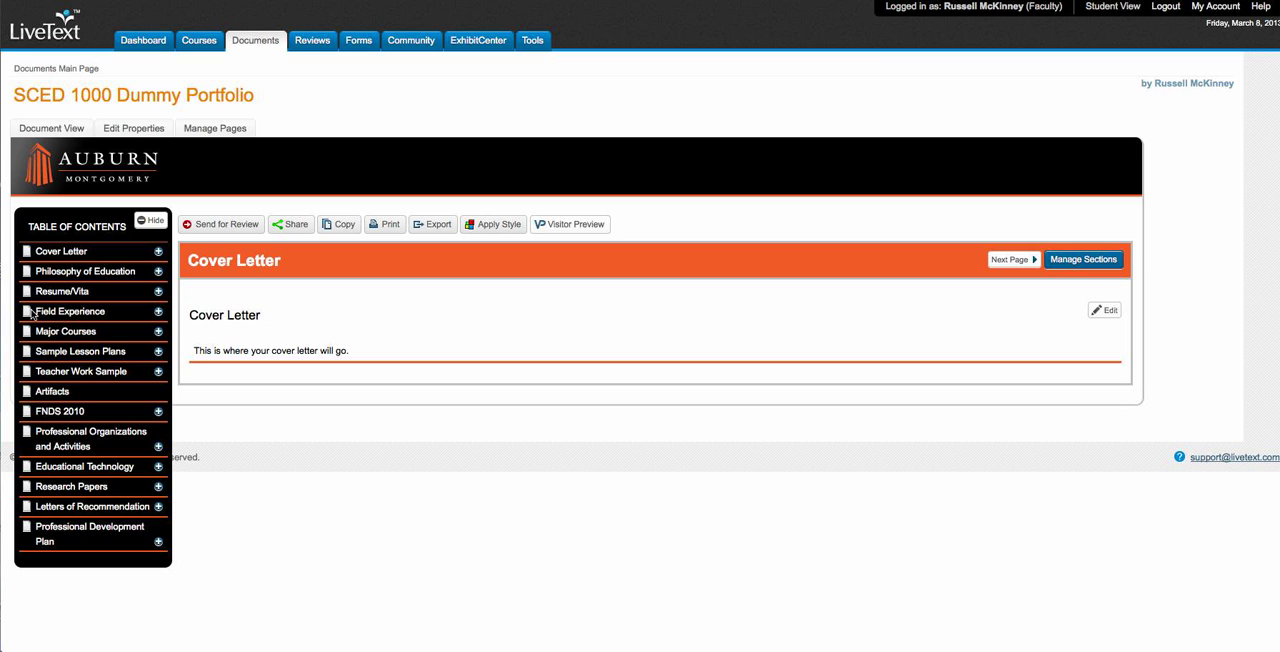
pyautogui.moveTo(52, 316)
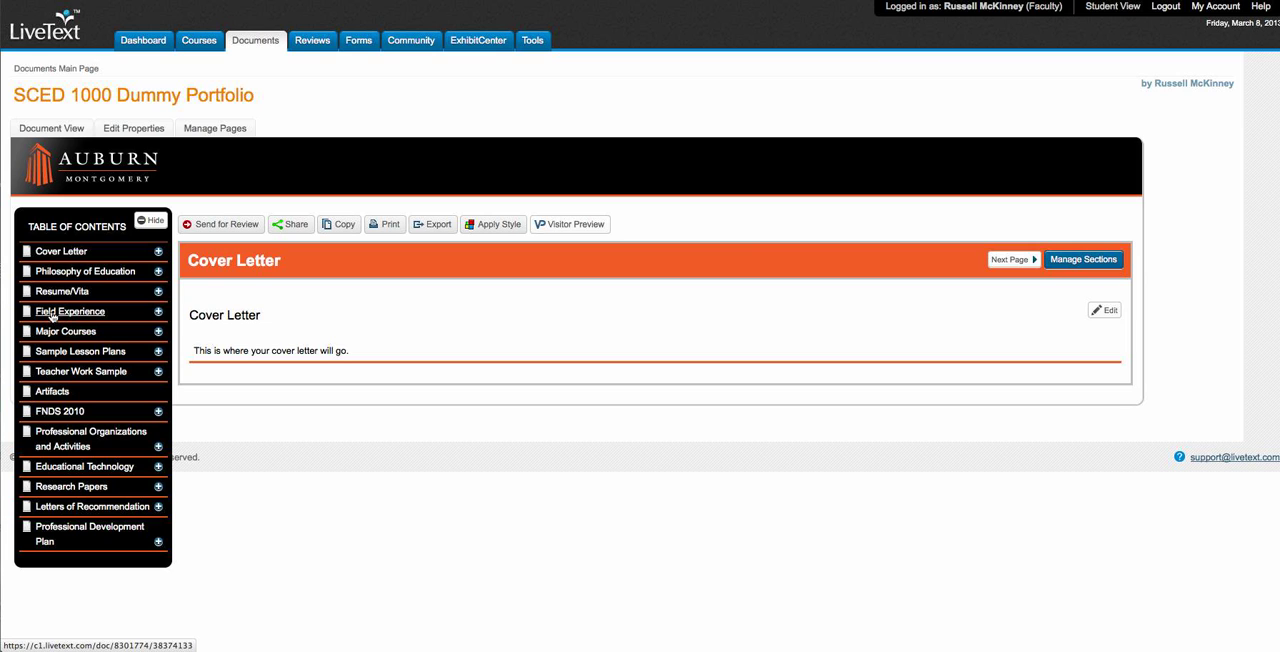
# - Open the Field Experience page from the Table of Contents and scroll to its assignments table
pyautogui.click(70, 311)
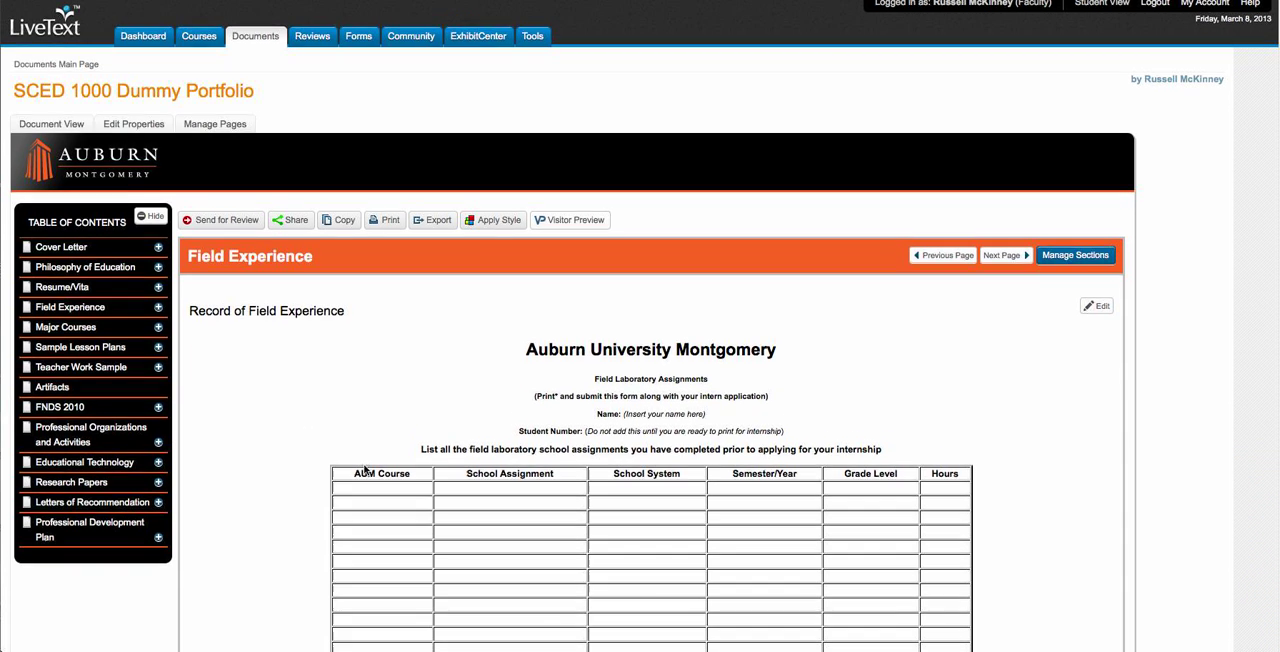
pyautogui.scroll(-3)
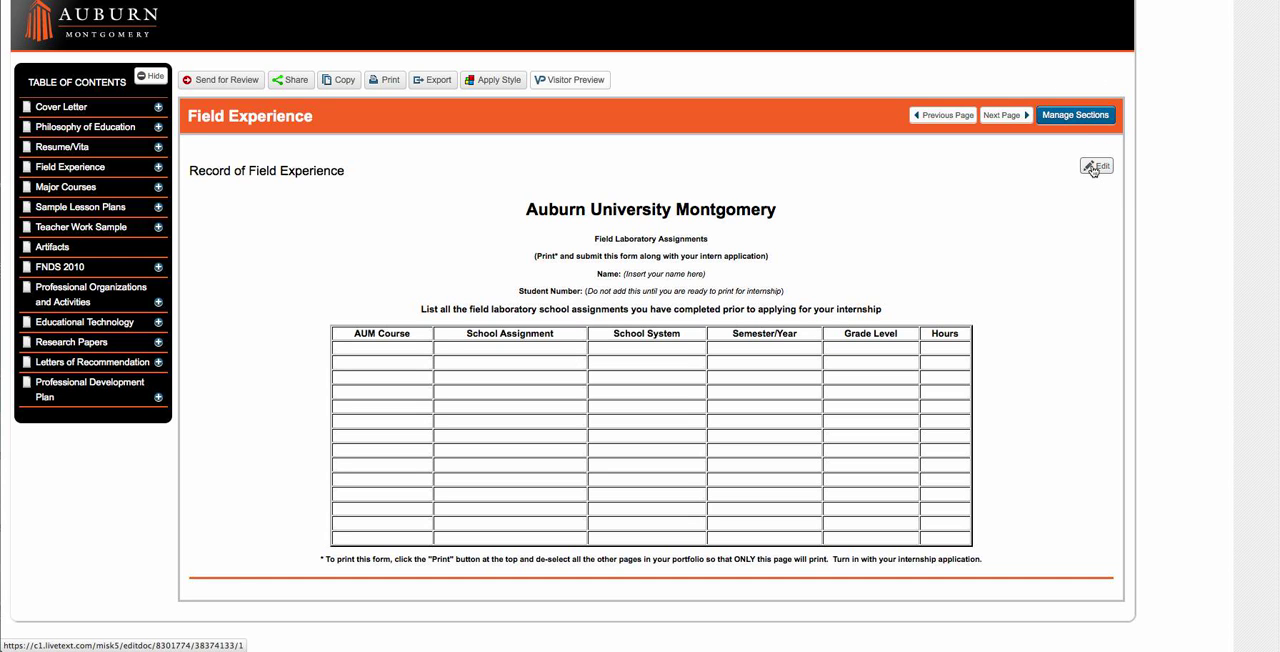
# - Edit the Record of Field Experience section and scroll the editor down to the table
pyautogui.click(1096, 166)
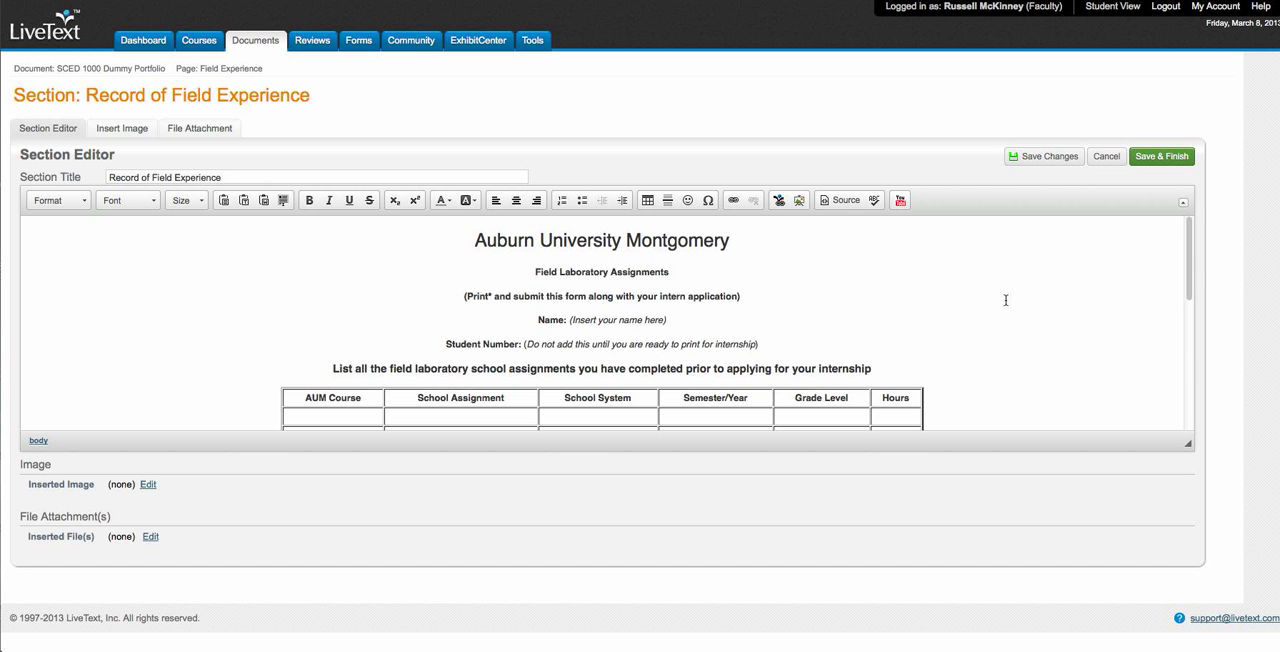
pyautogui.scroll(-3)
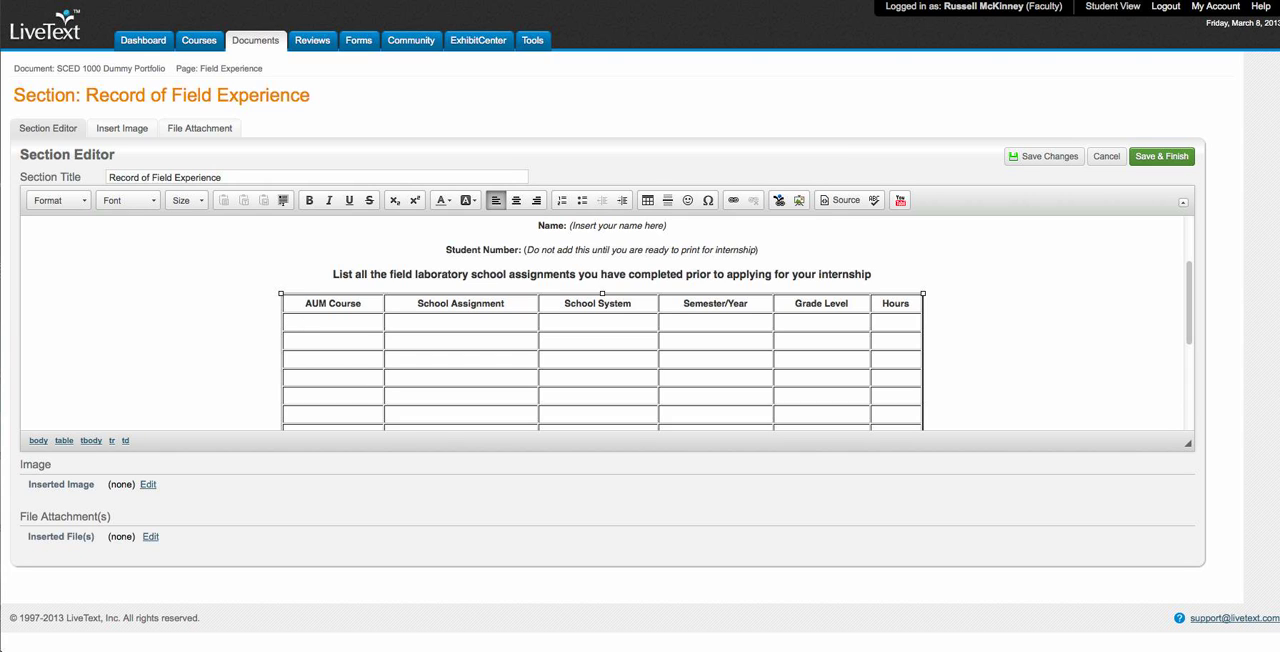
# - Enter course FNDS 2010, school Pine Level Elementary School, and system Autauga in row one
pyautogui.write('FNDS 2012')
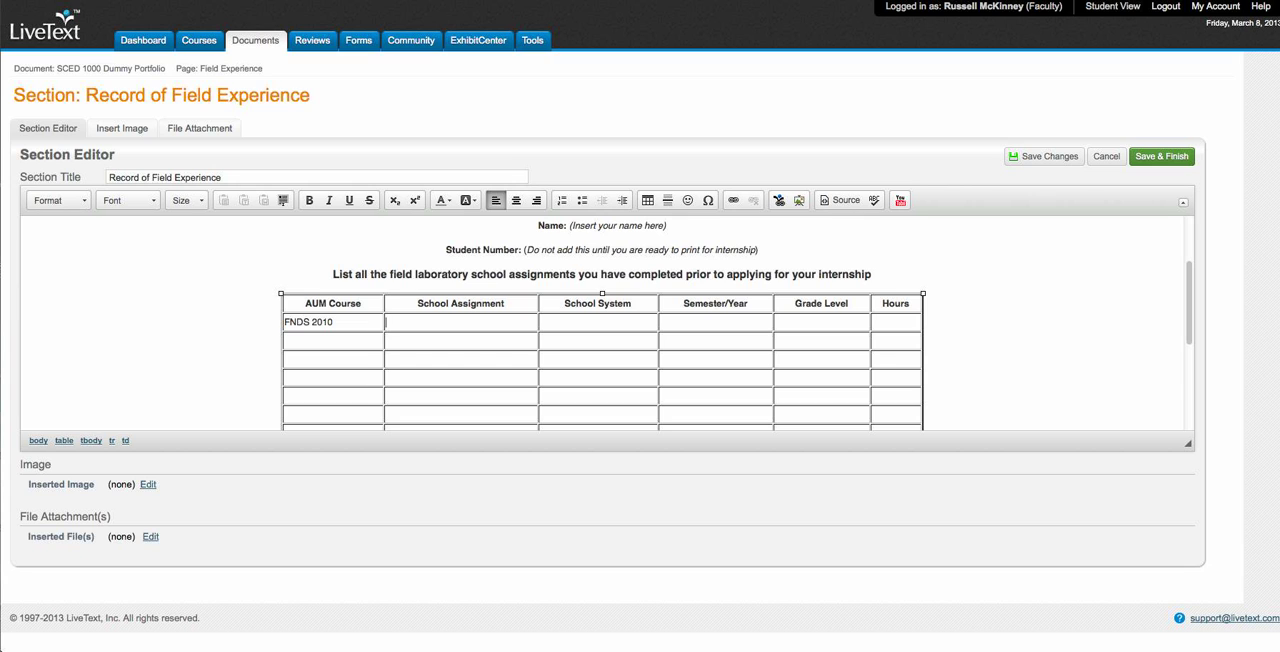
pyautogui.write('P')
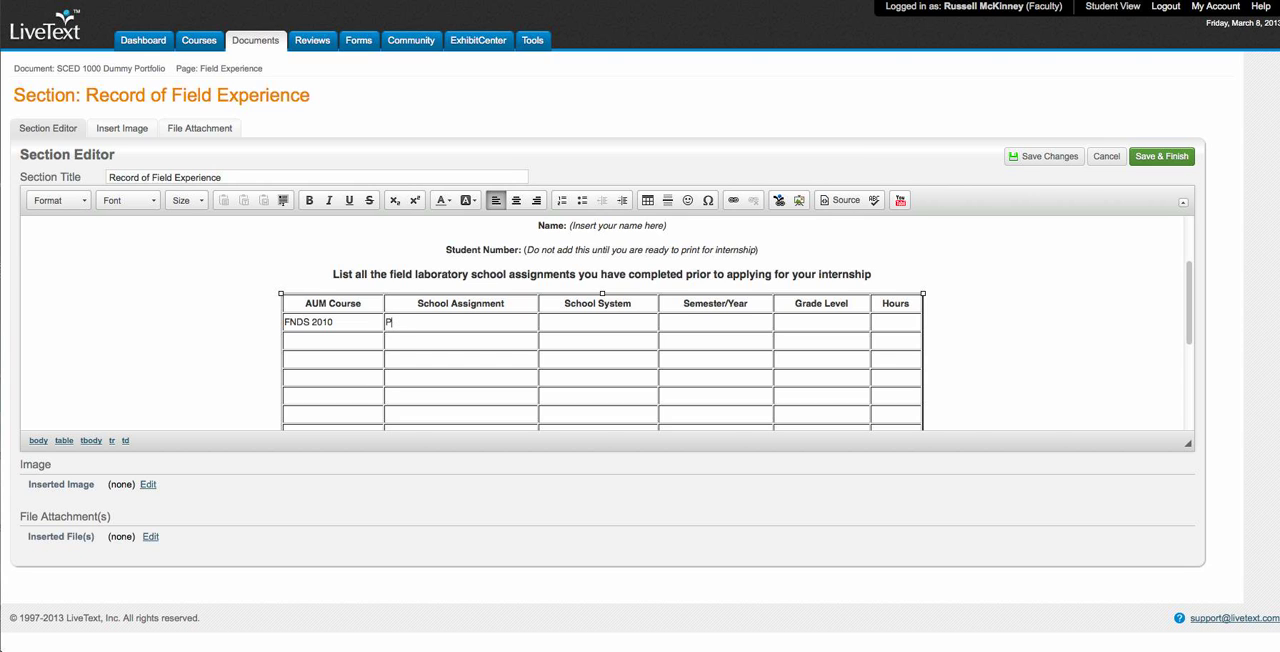
pyautogui.write('ine Level Elementary Sch')
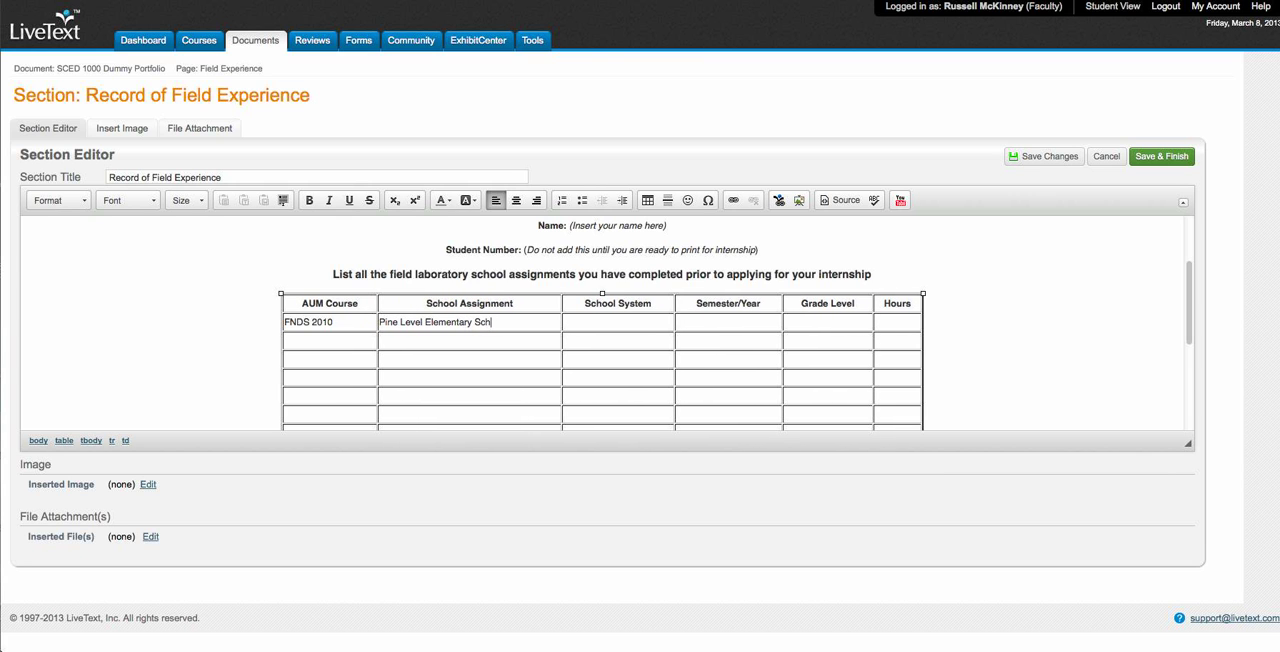
pyautogui.write('ool')
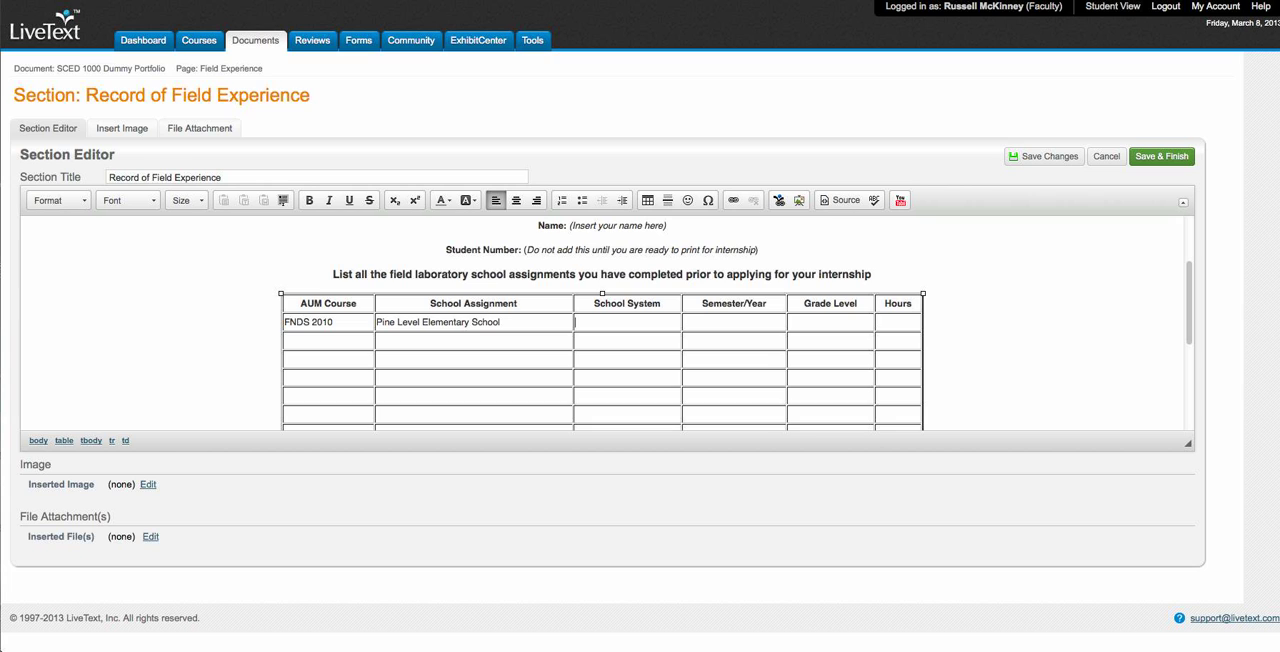
pyautogui.write('Autag')
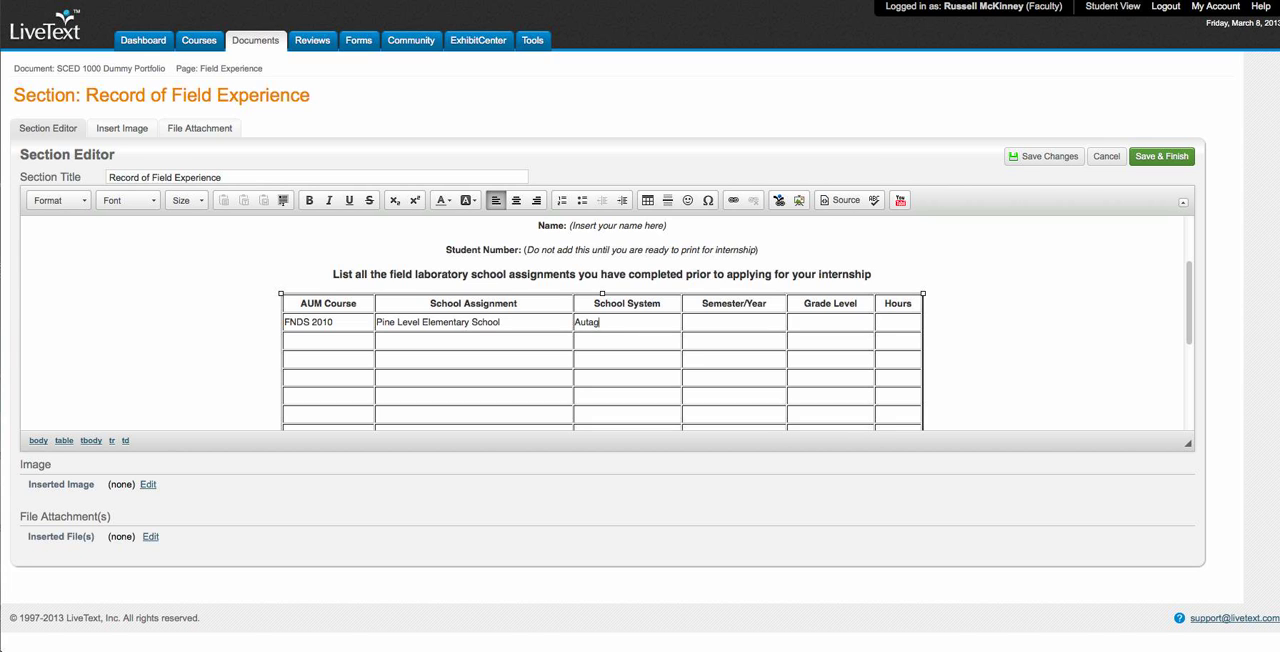
pyautogui.press('backspace')
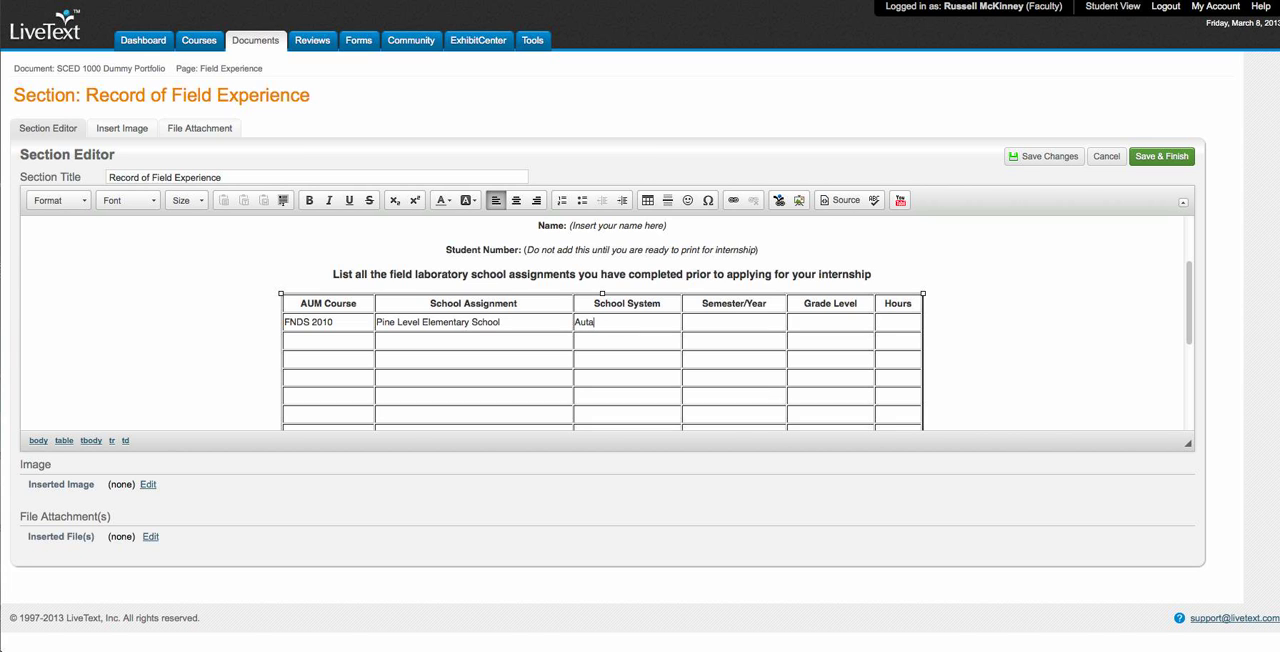
pyautogui.write('uga')
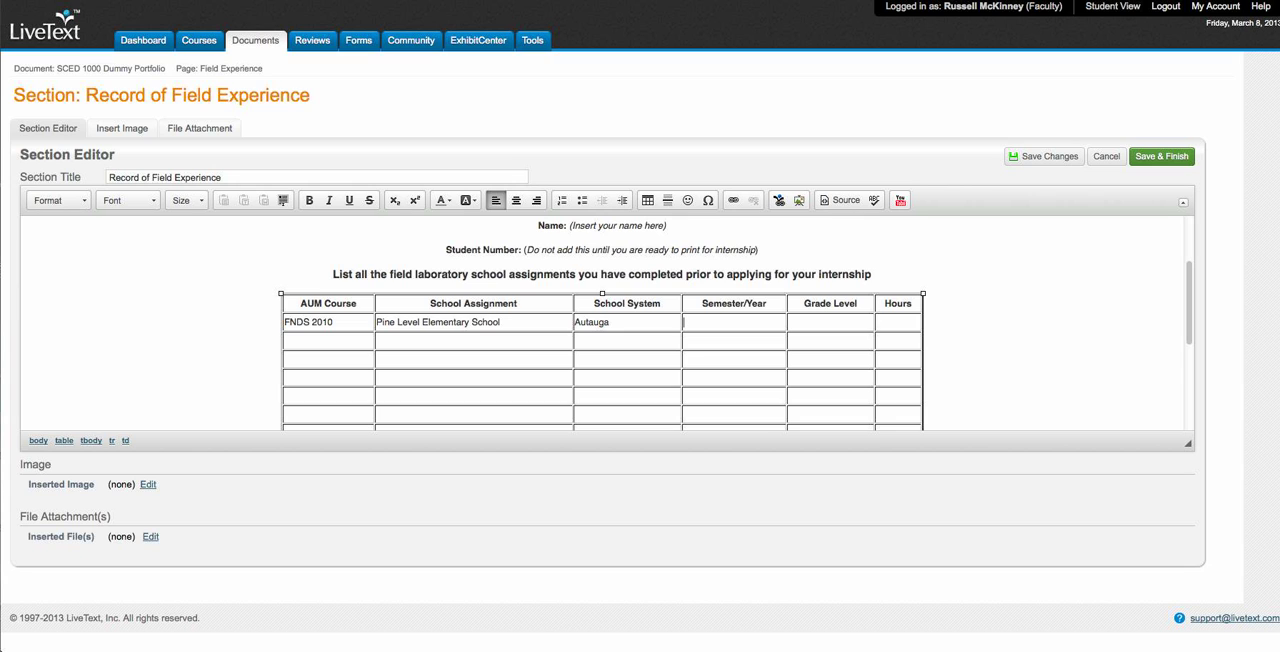
# - Enter Spring 2013, 3rd Grade and 30 hours in the row, then Save & Finish
pyautogui.write('Spring 2013')
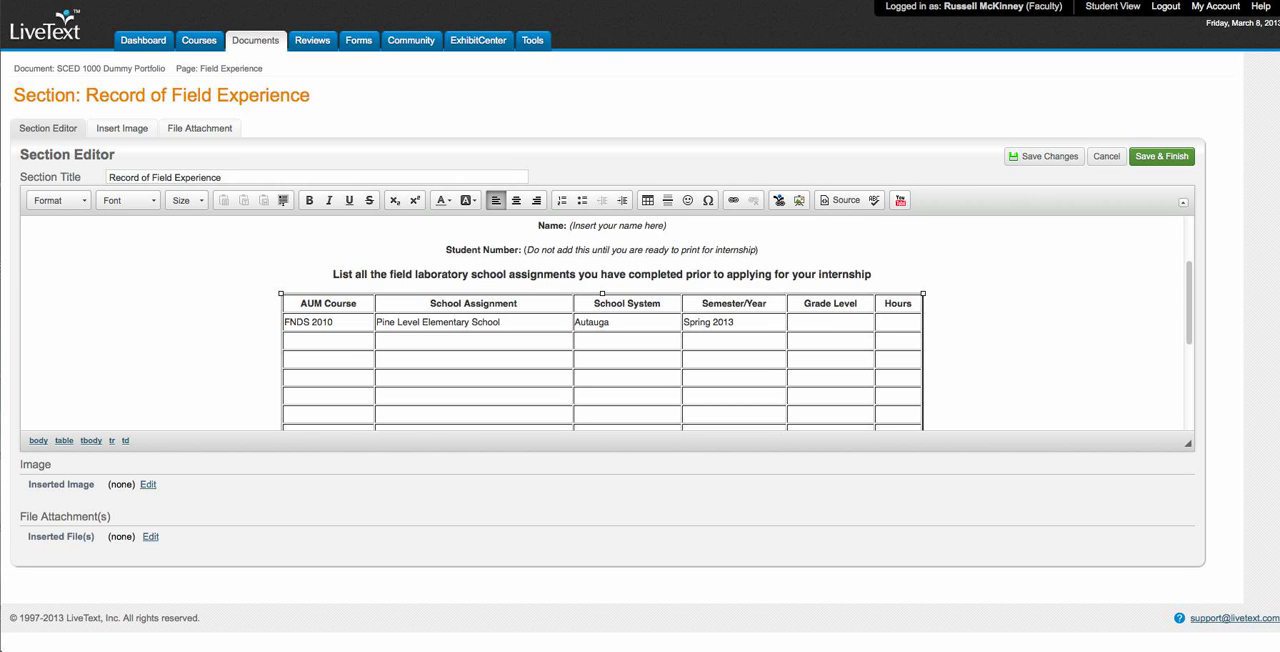
pyautogui.write('K-3')
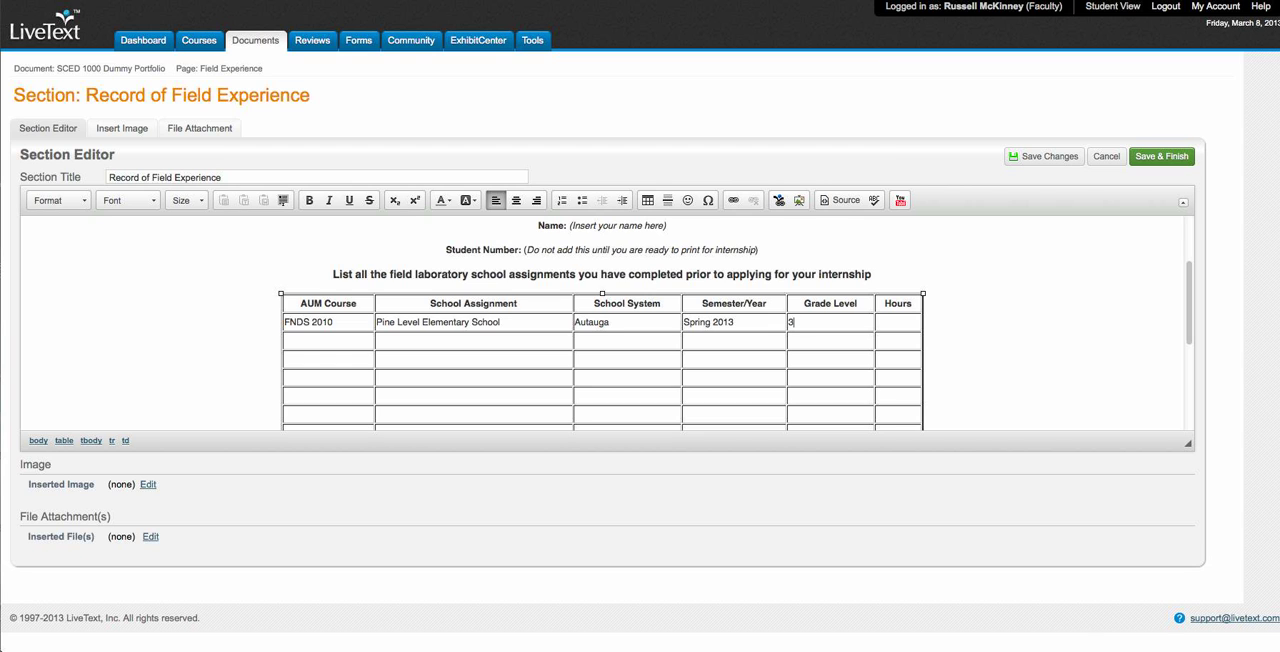
pyautogui.write('rd Grade')
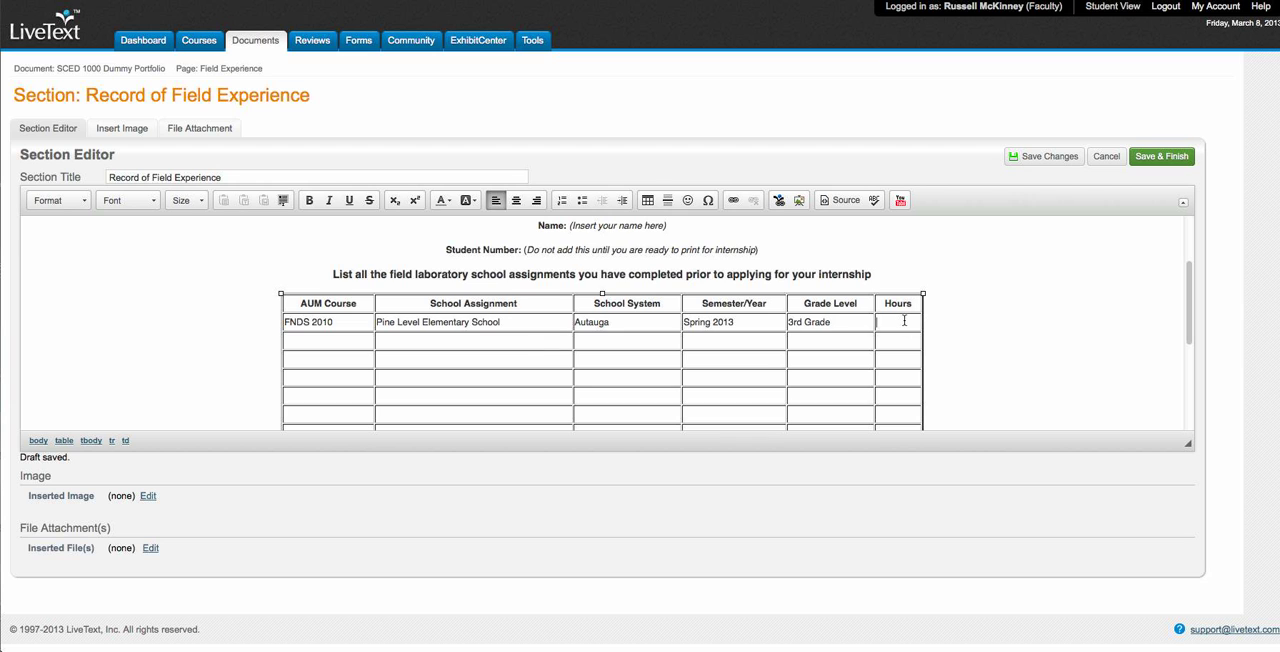
pyautogui.write('30')
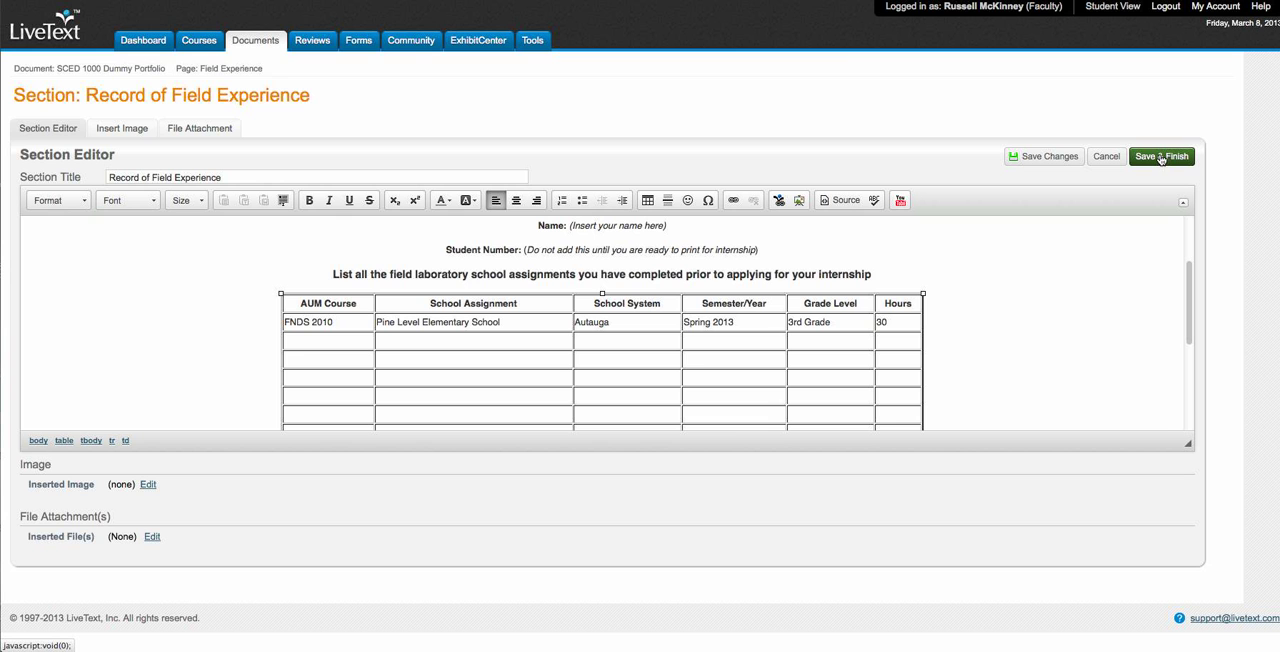
pyautogui.click(1161, 156)
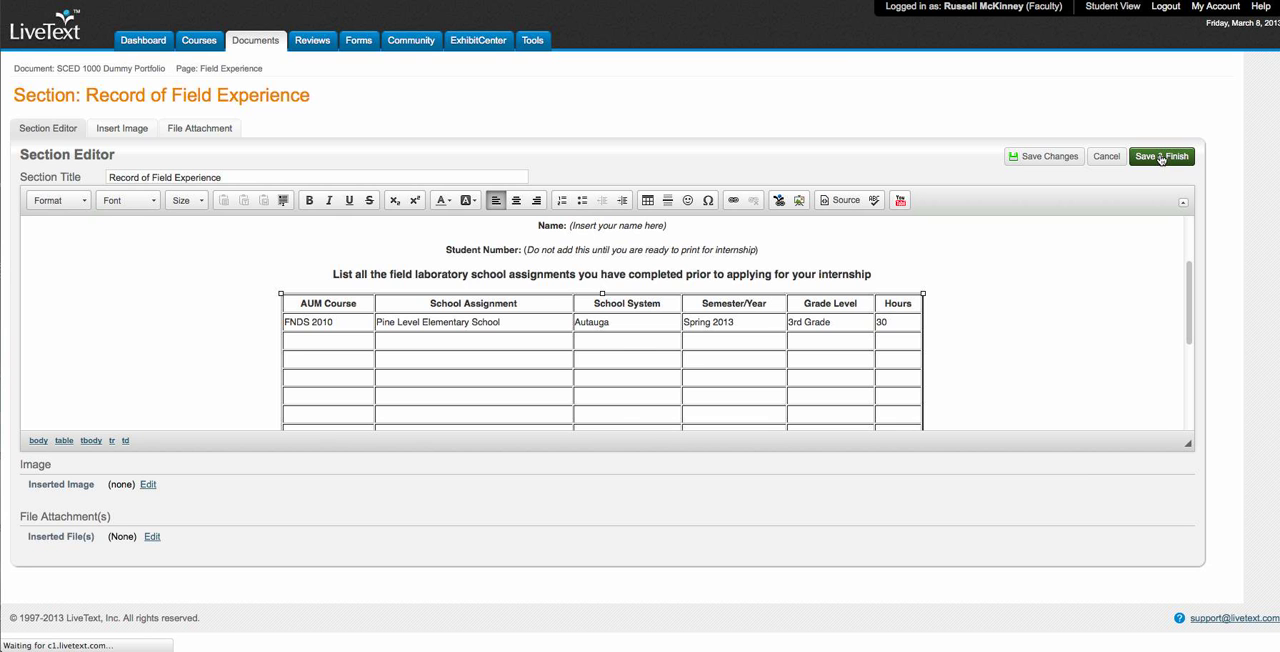